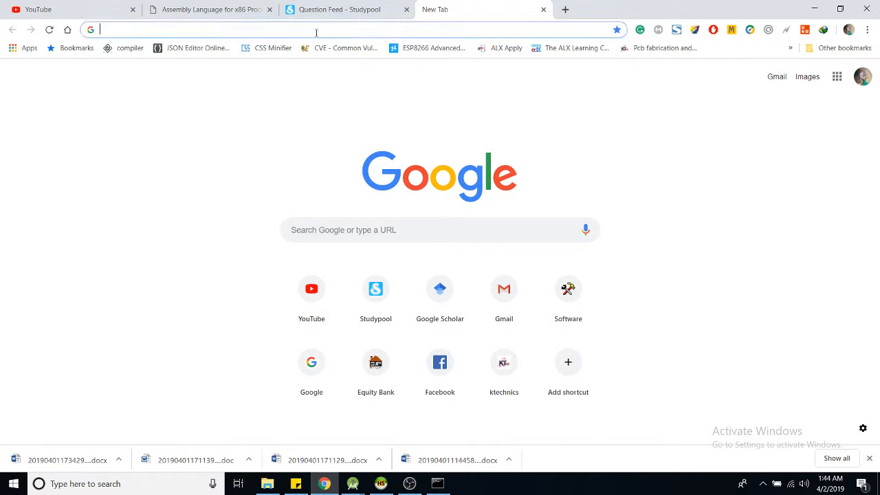
Step: Load localhost/phpmyadmin in Chrome to reach the local MySQL server's home page
type("http://localhost/phpmyadmin")
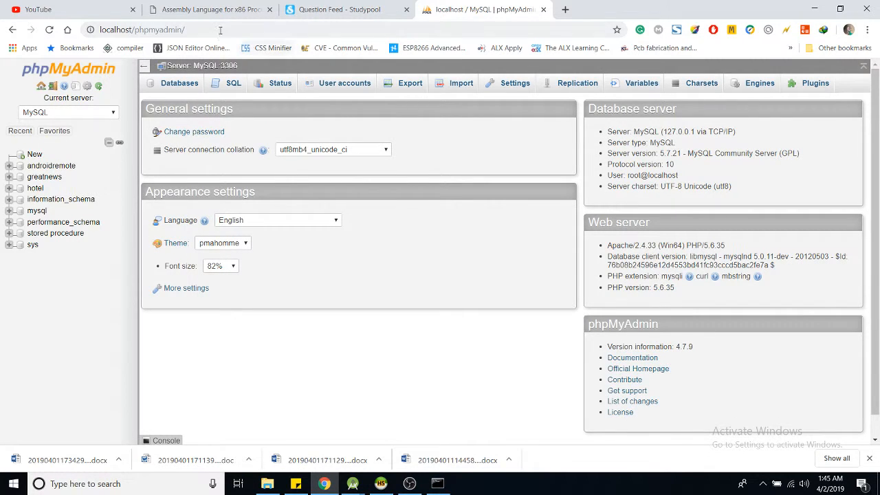
left_click(142, 29)
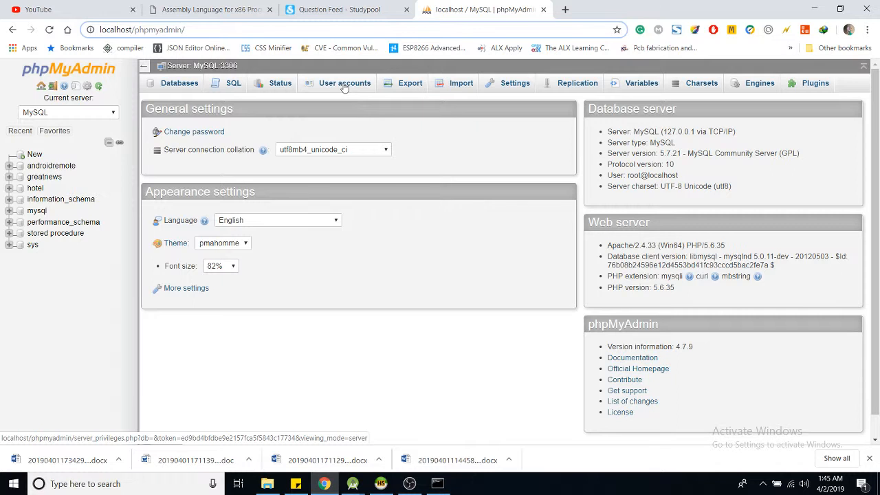
Step: From the User accounts overview, start adding a new user account
left_click(344, 83)
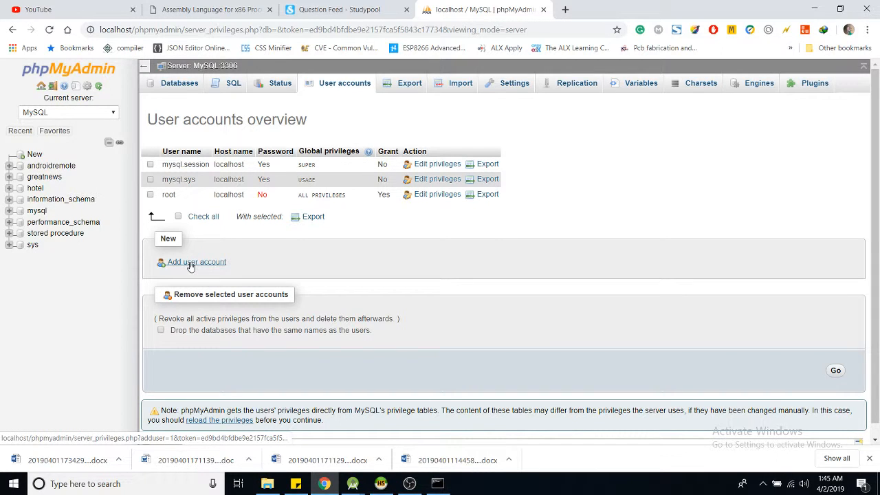
left_click(196, 261)
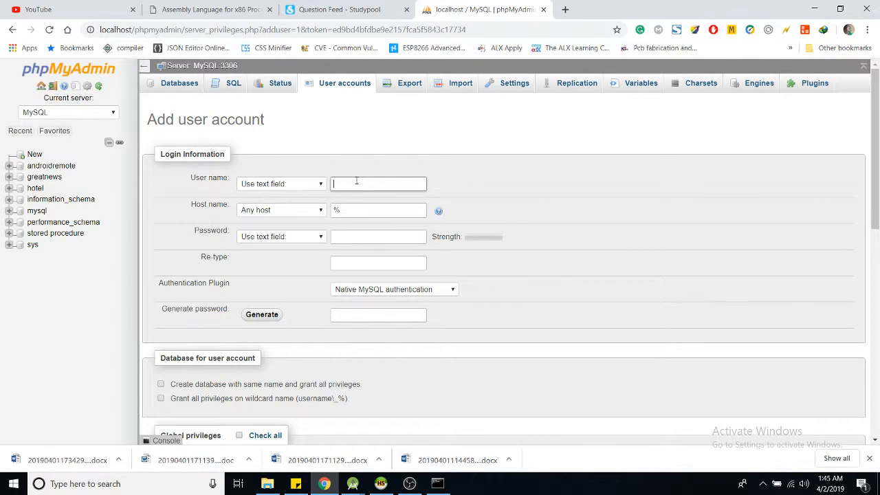
Step: Enter the user name UserOverTheNet
type("UserOn")
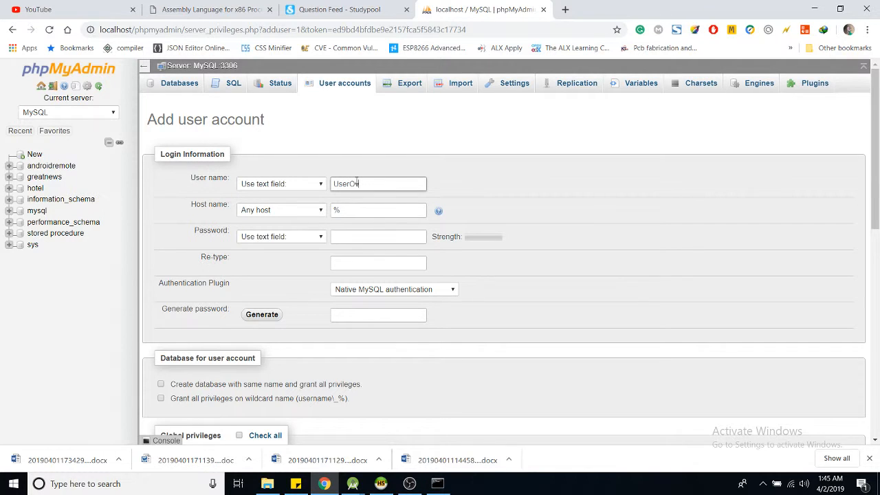
type("ver")
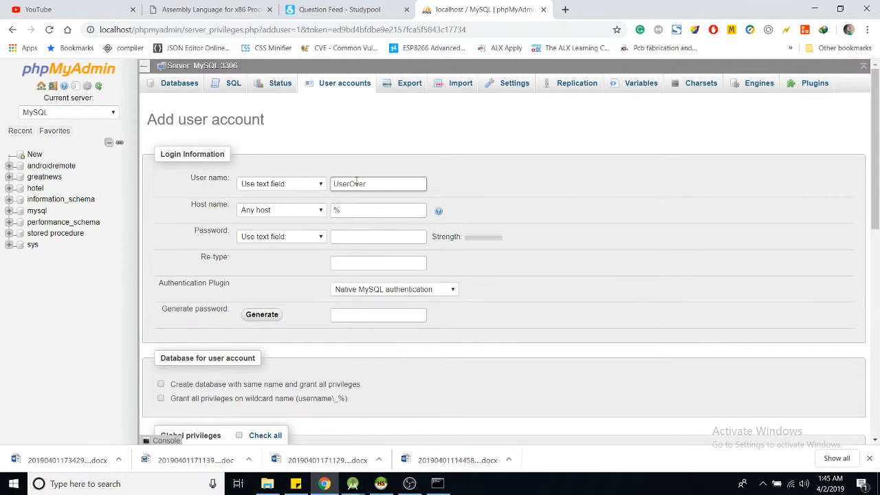
type("TheN")
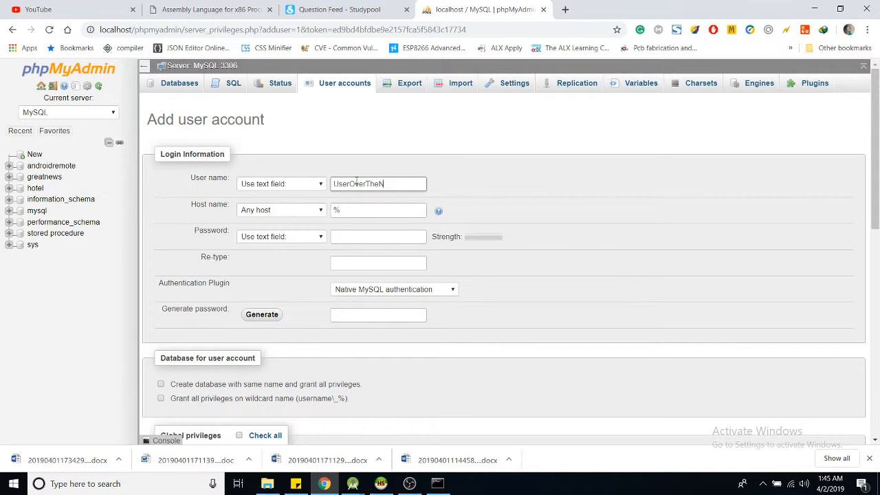
type("et")
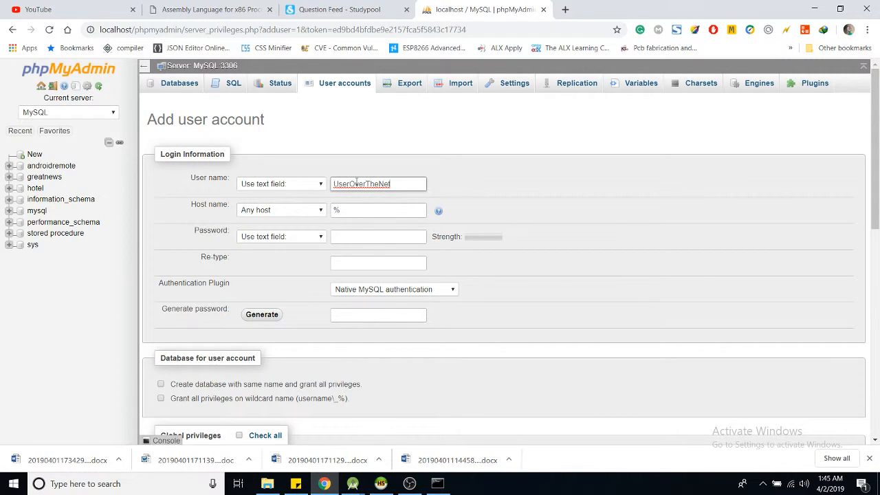
left_click(378, 210)
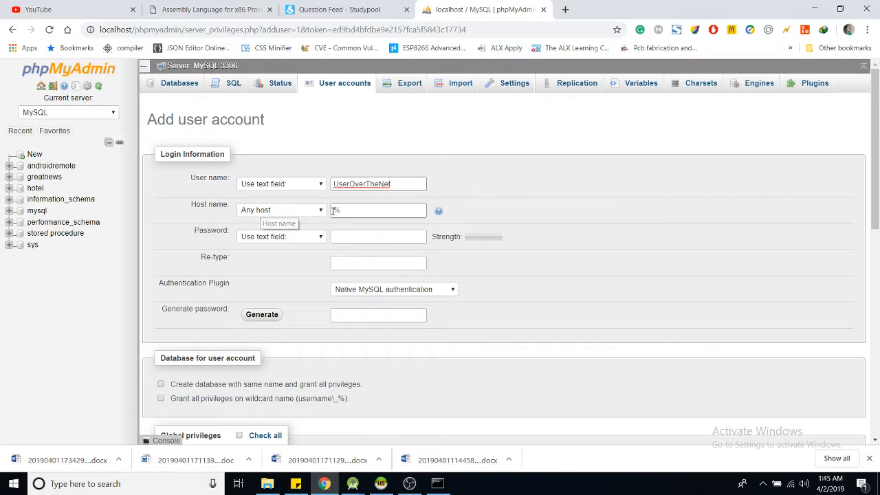
Step: Set the host to Any host (%) and enter the password twice
left_click(280, 210)
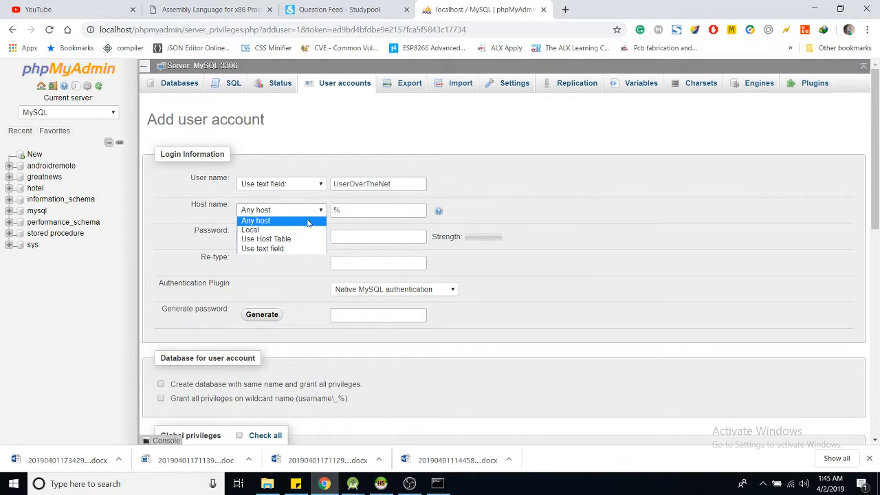
left_click(255, 220)
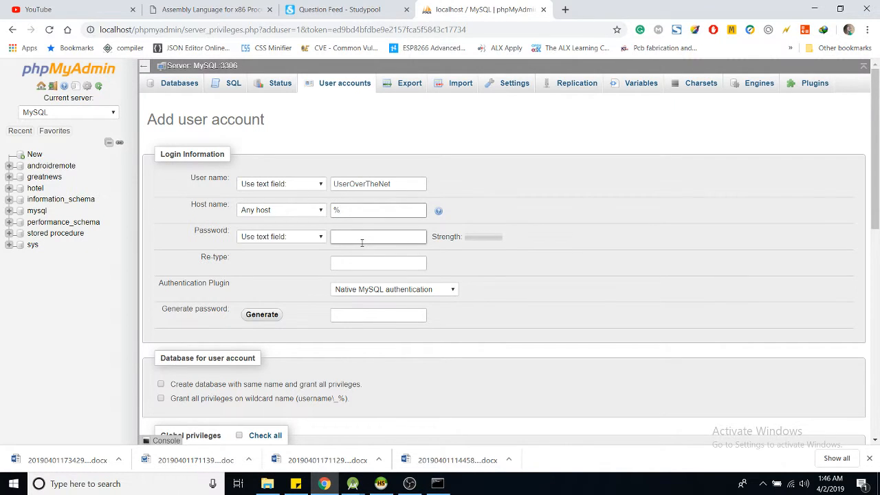
type("*")
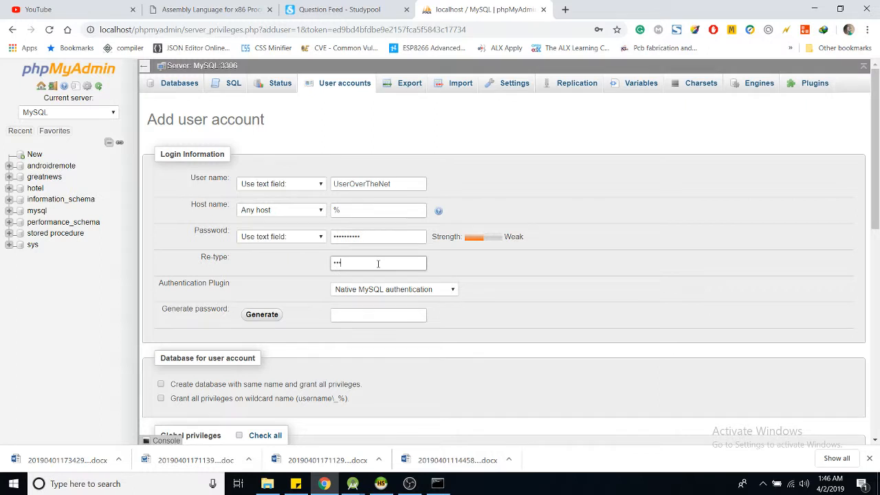
type("••••")
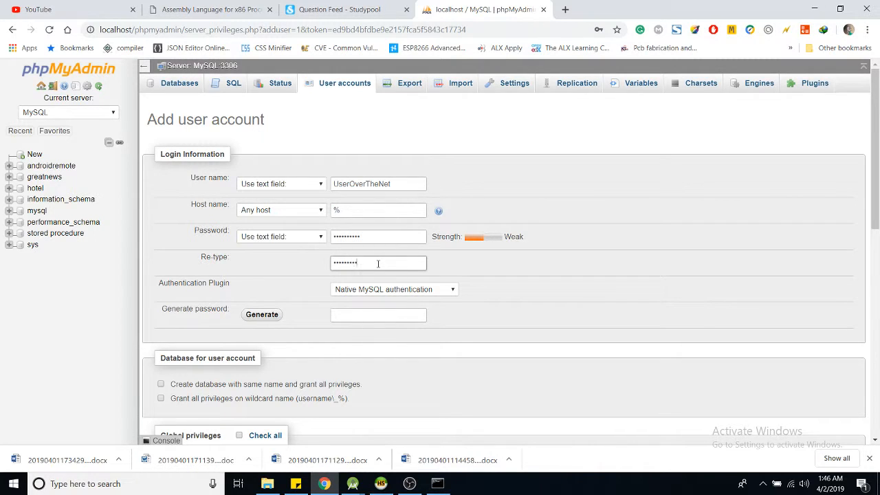
mouse_move(527, 289)
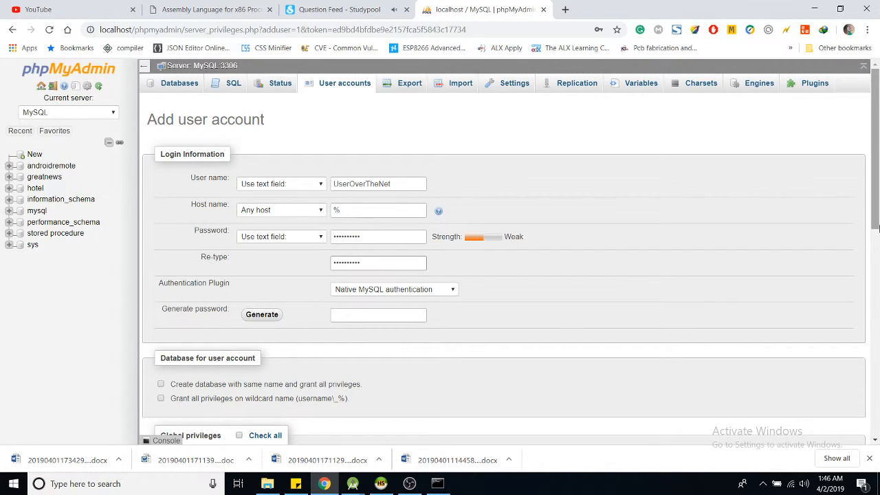
scroll("down", 3)
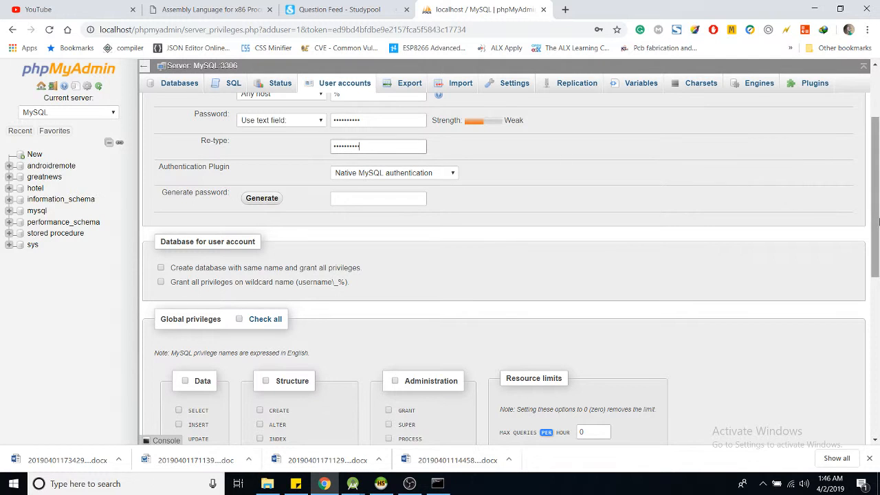
scroll("up", 3)
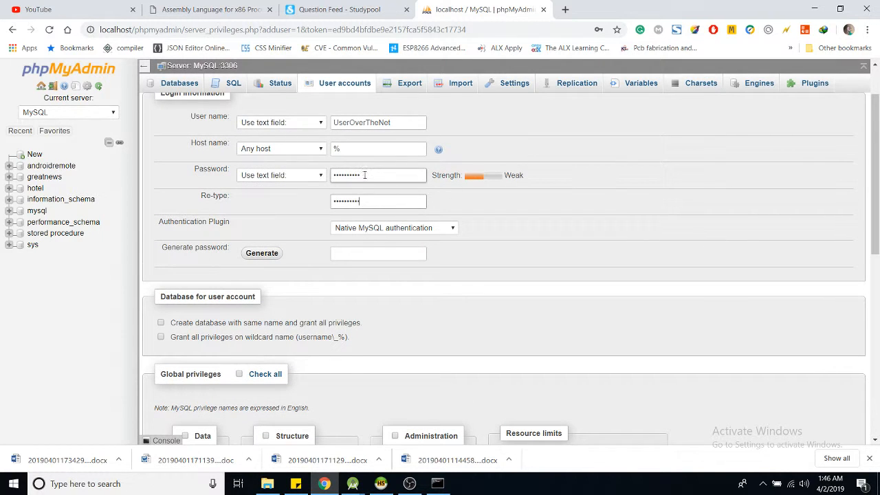
mouse_move(327, 153)
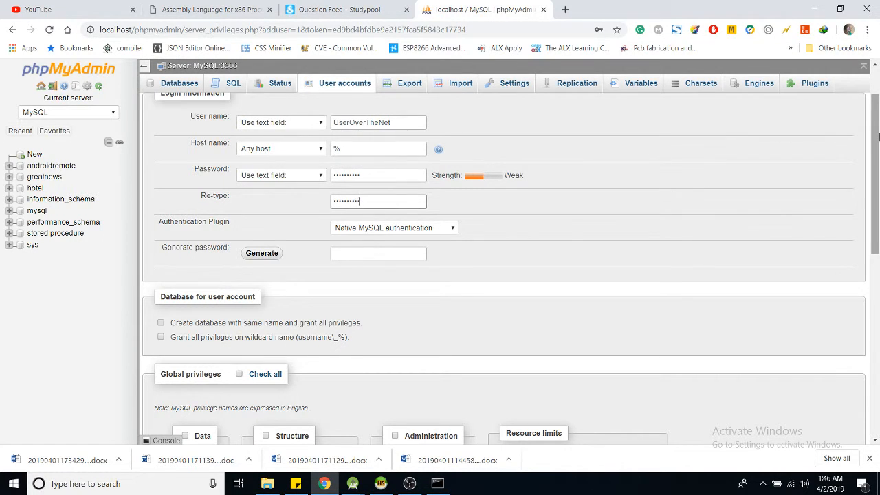
scroll("down", 3)
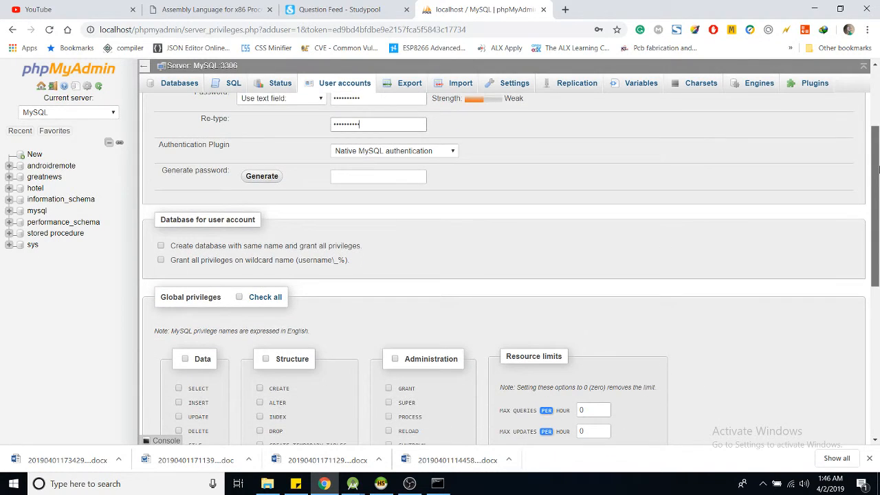
scroll("down", 3)
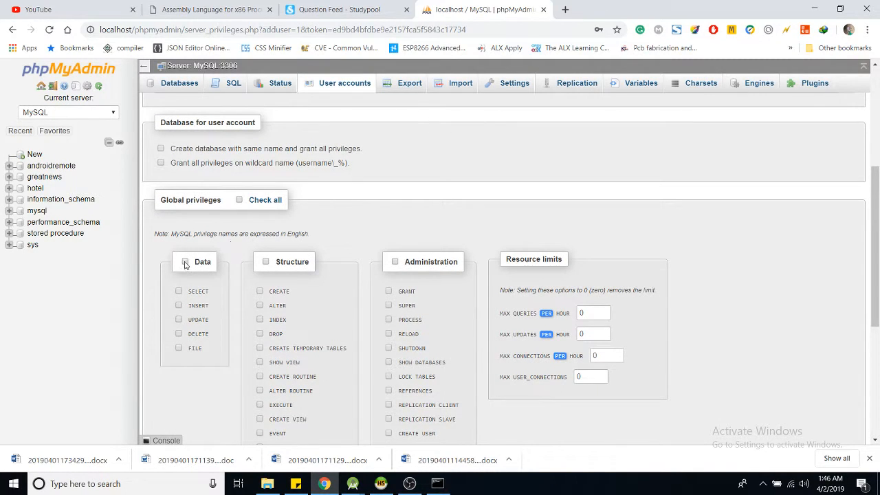
Step: Tick all Data, Structure and Administration privileges and create a same-name database with full privileges
left_click(184, 262)
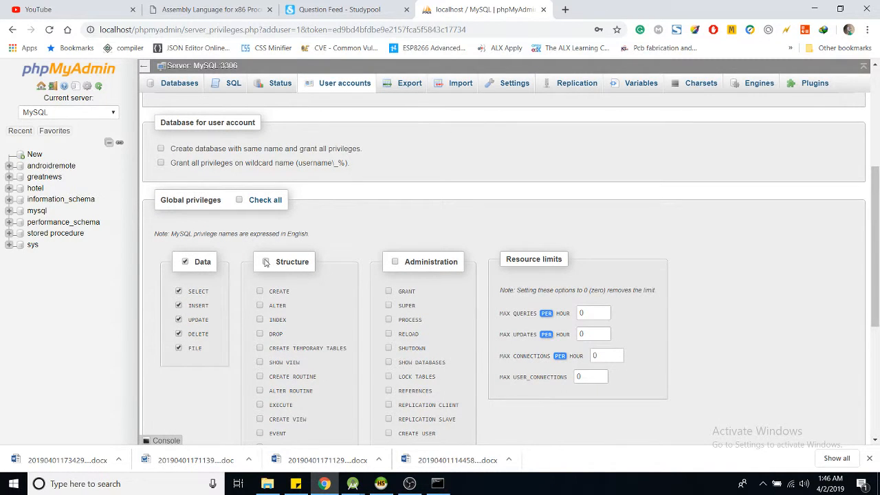
left_click(266, 261)
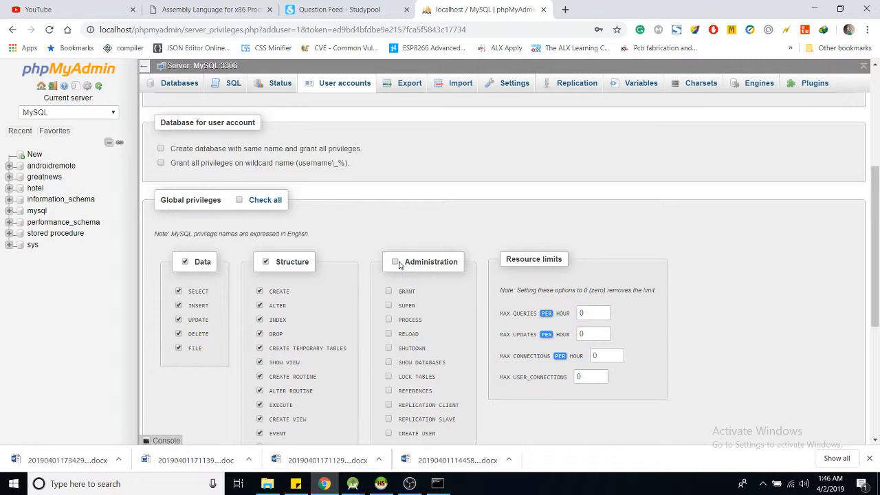
left_click(396, 261)
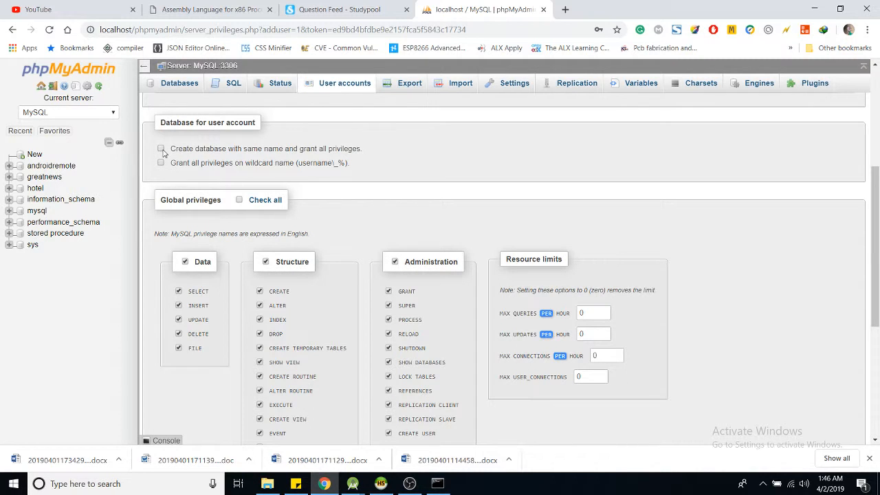
left_click(161, 163)
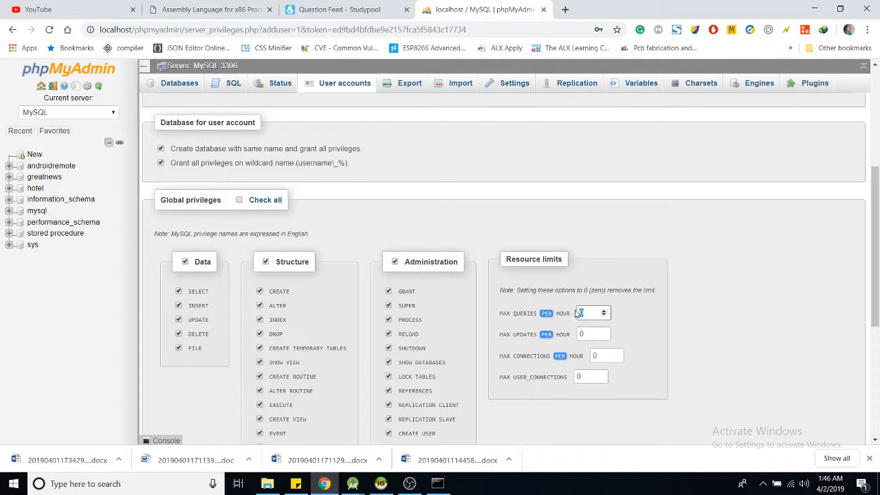
Step: Set resource limits: 9999 queries, 9999 updates, 50 connections, 100 user connections
type("9999")
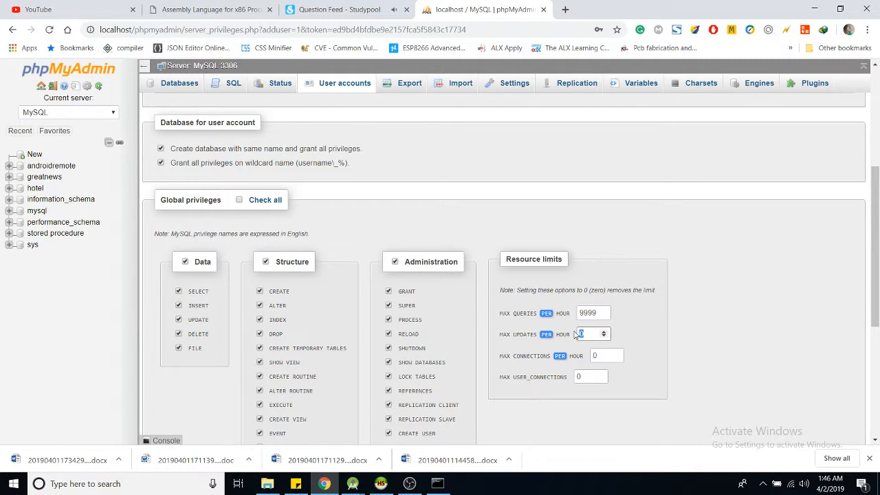
type("9999")
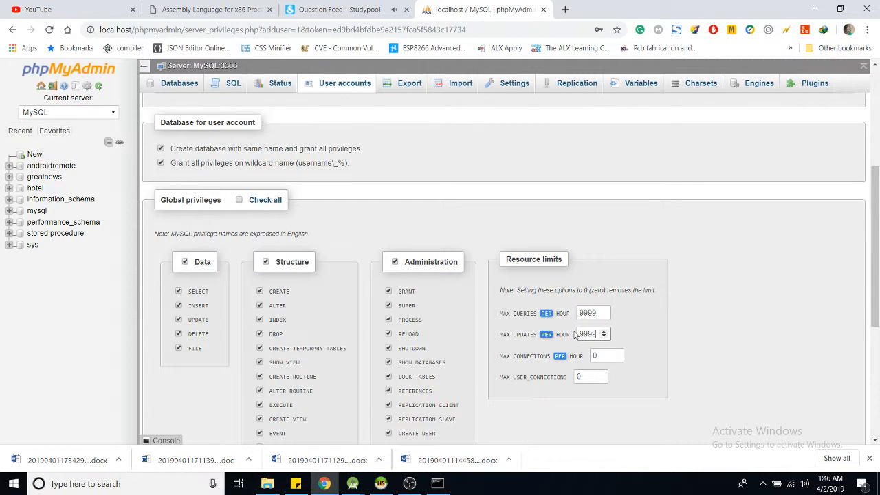
left_click(601, 355)
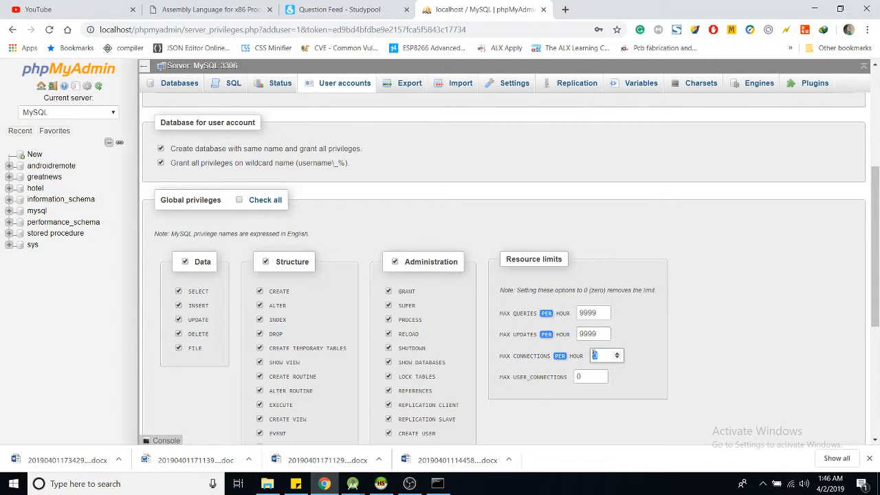
type("50")
left_click(591, 376)
type("100")
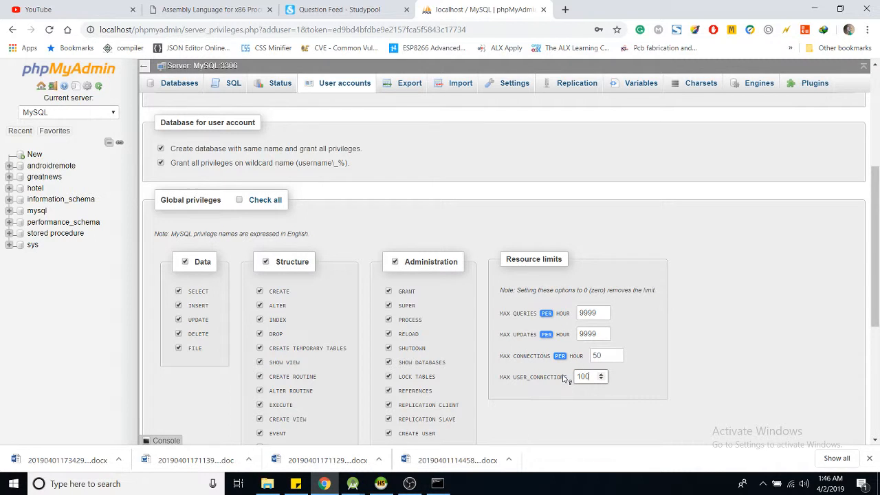
scroll("down", 3)
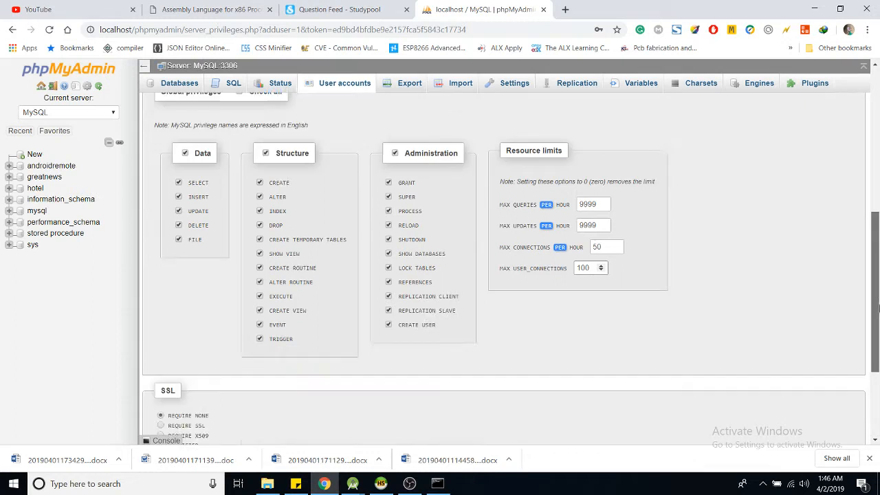
scroll("down", 3)
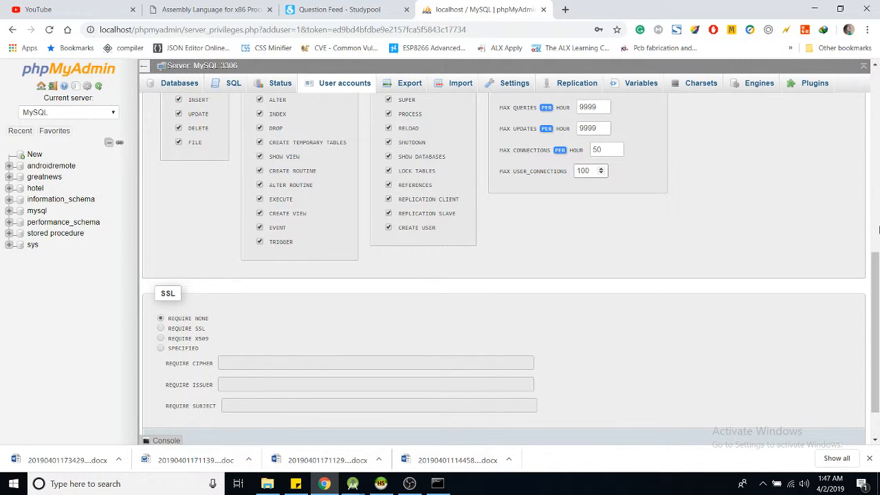
scroll("up", 3)
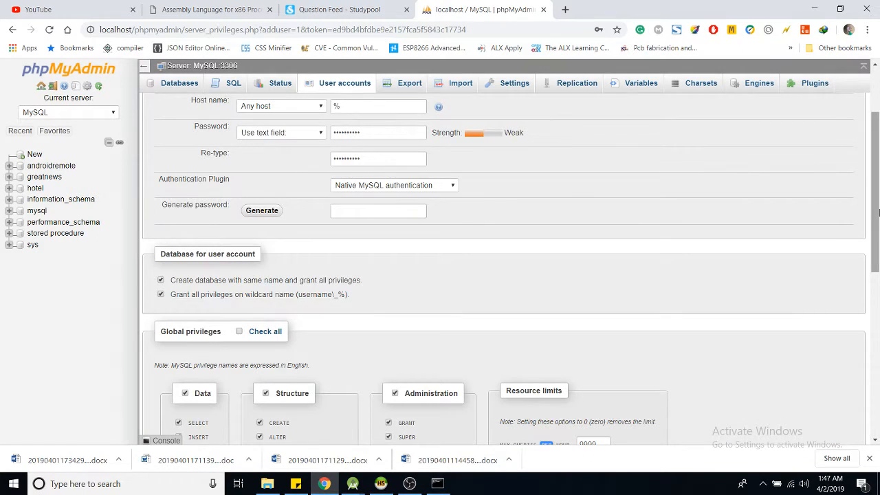
scroll("down", 3)
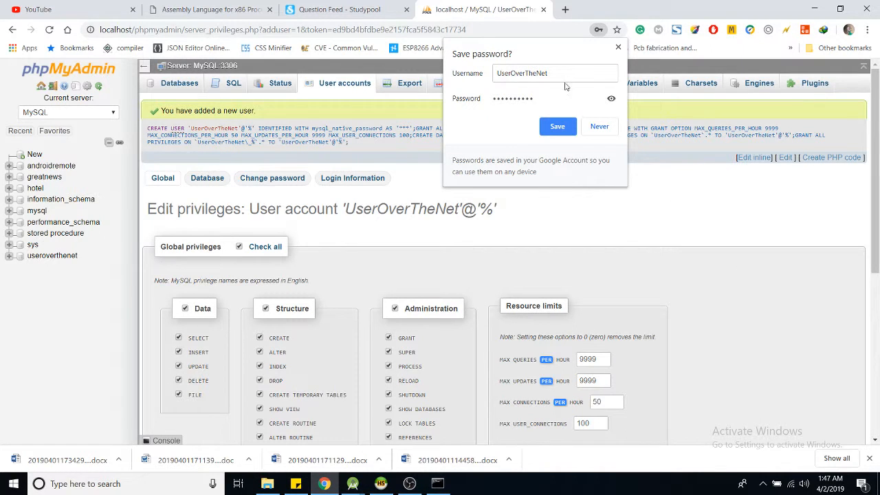
mouse_move(257, 144)
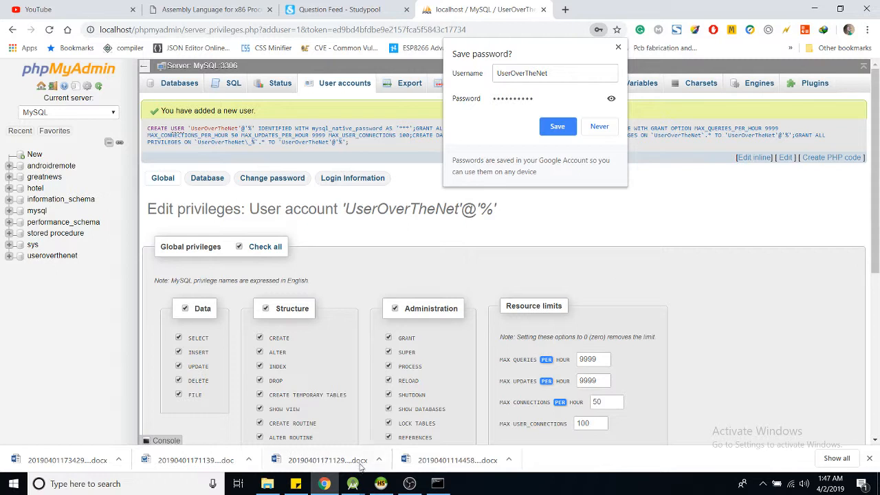
Step: Create a new HeidiSQL session with hostname 192.168.0.200
left_click(381, 483)
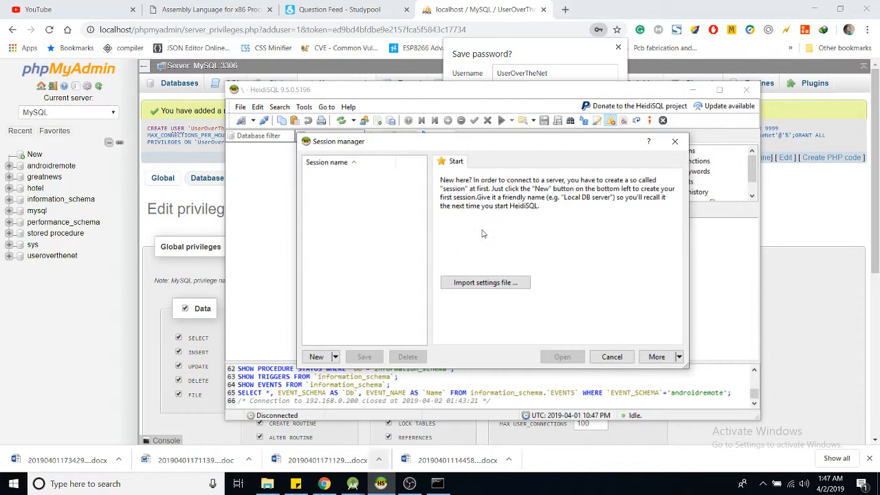
mouse_move(336, 330)
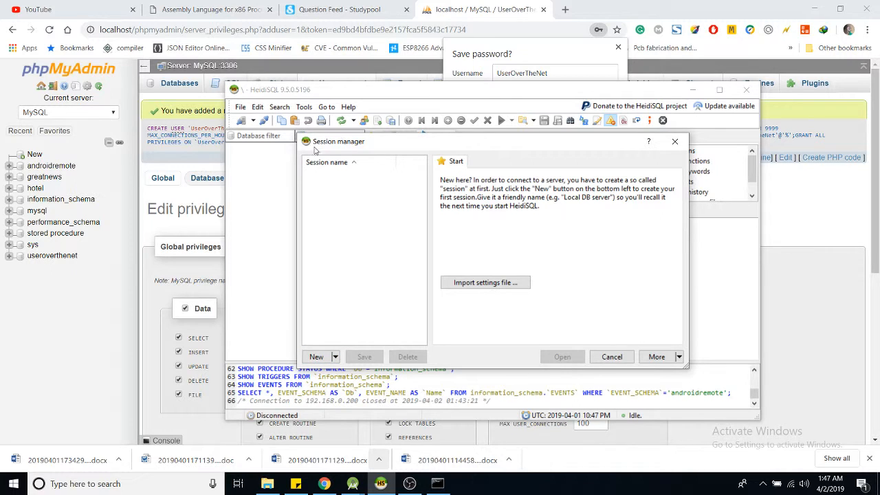
left_click(315, 356)
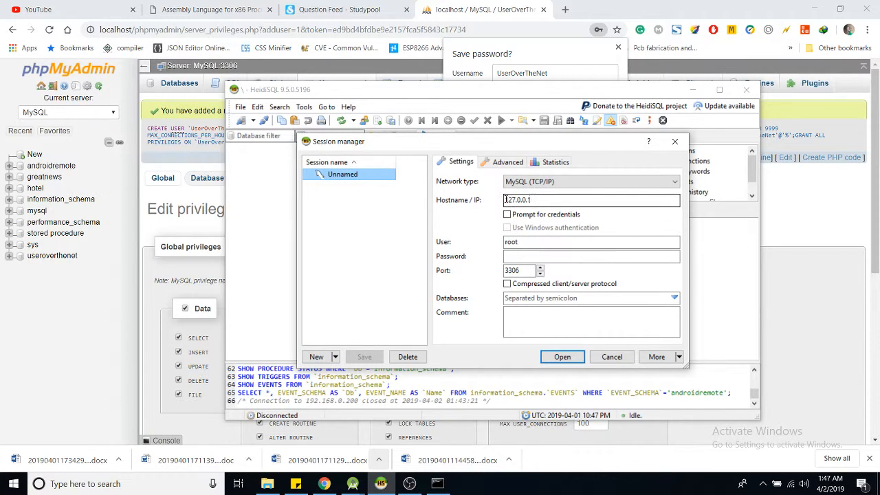
triple_click(591, 199)
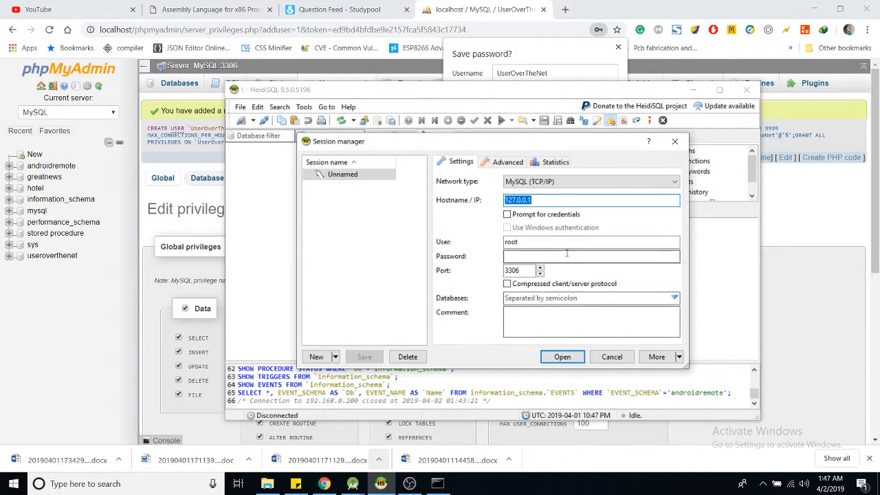
type("192")
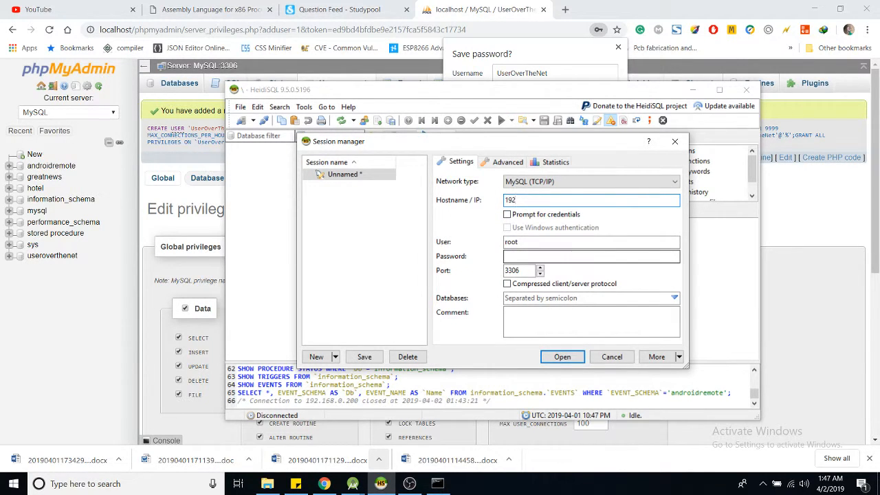
type(".1")
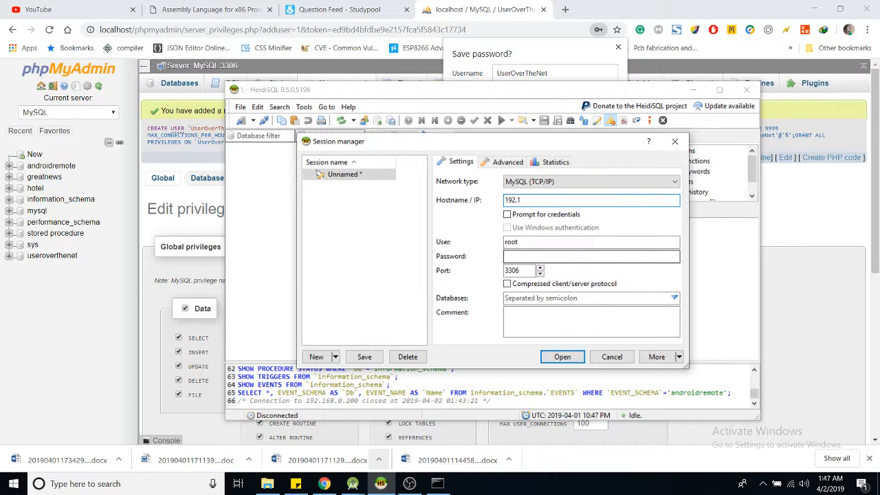
type("68")
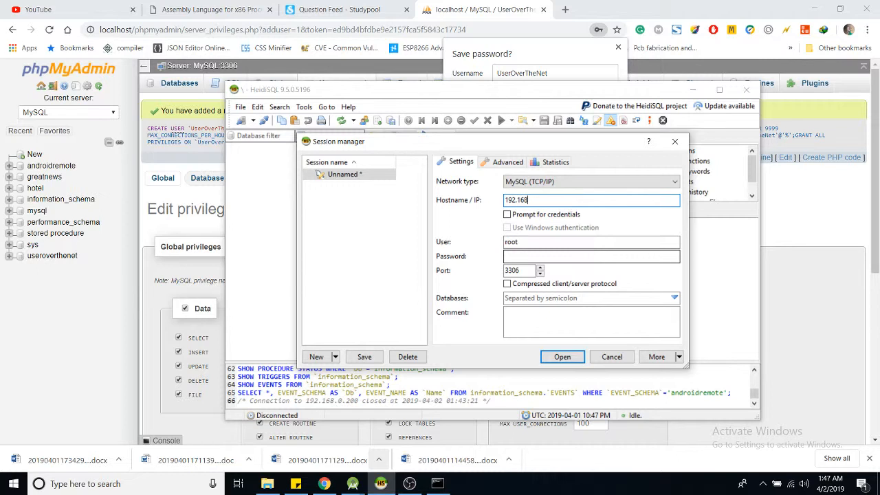
type(".0.")
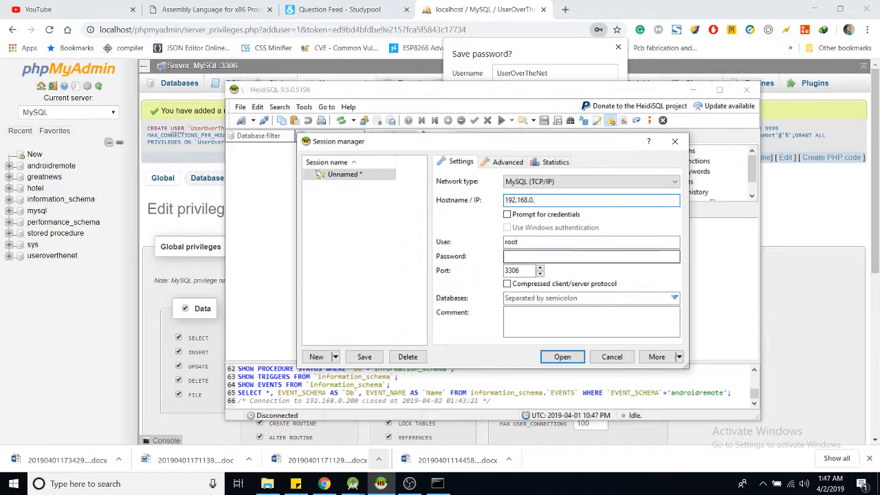
type("200")
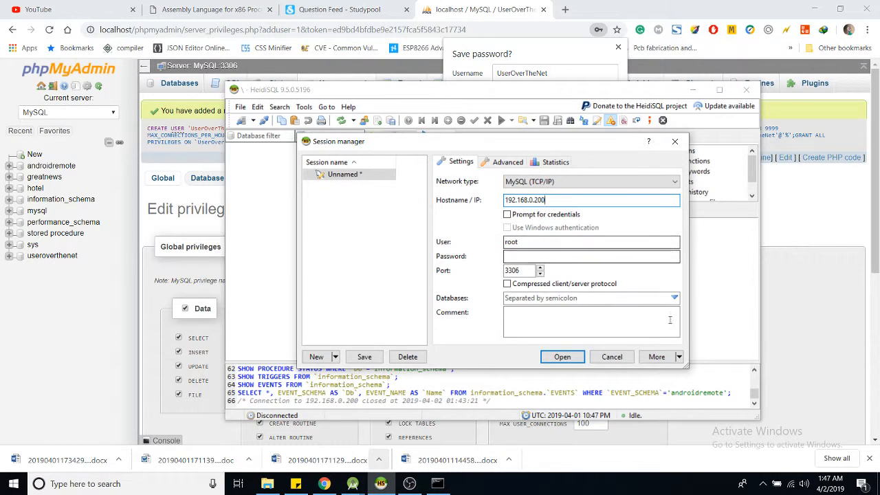
Step: Attempt connecting as root, dismiss the Access denied error, and clear the User field
left_click(561, 356)
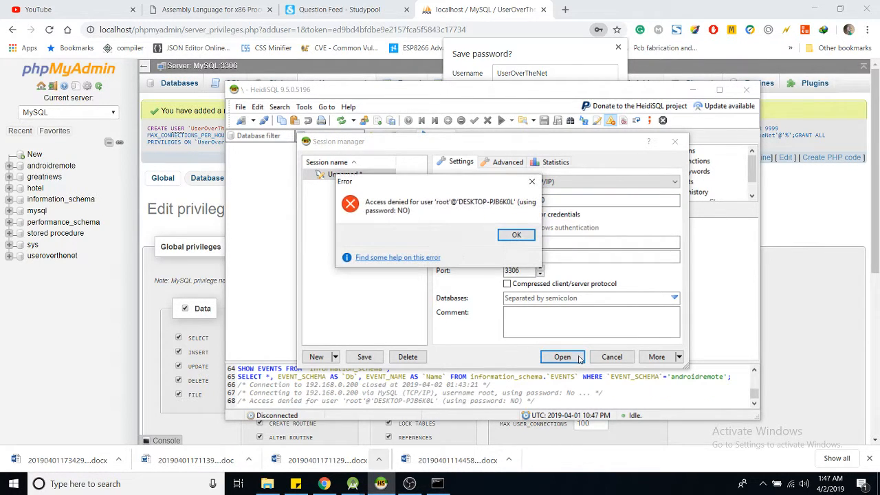
left_click(517, 234)
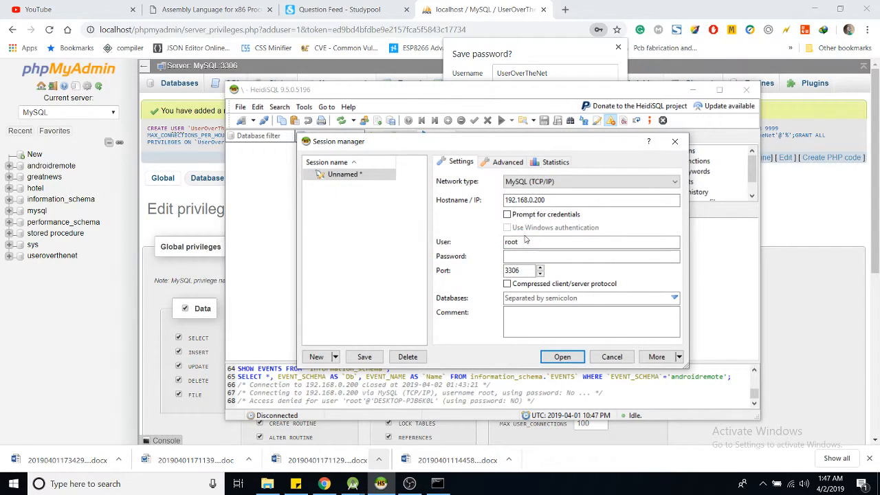
left_click(591, 242)
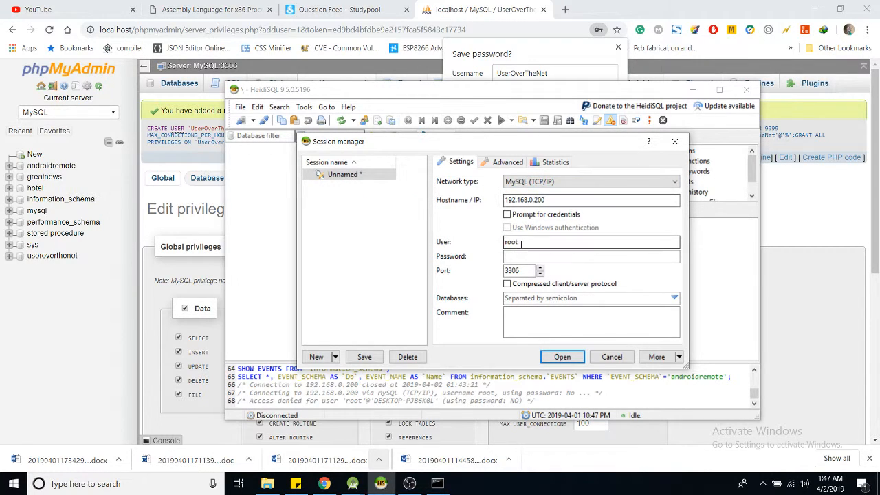
type("http://localhost/phpmyadmin")
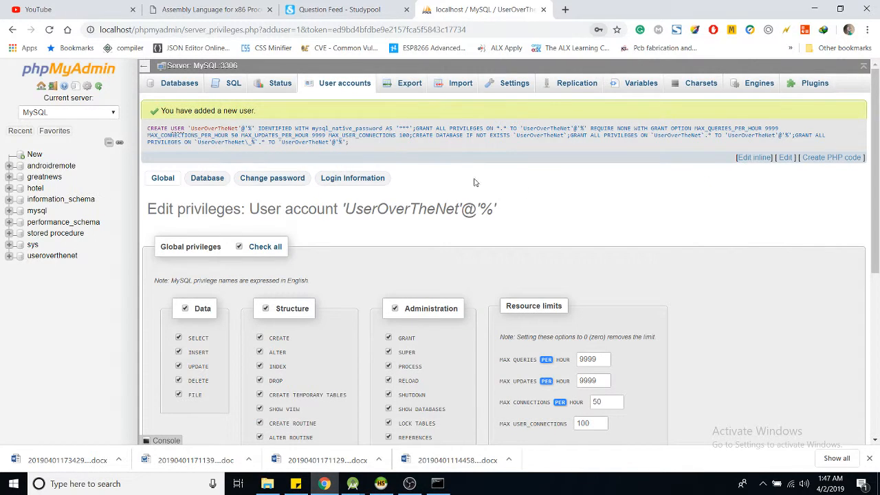
double_click(398, 209)
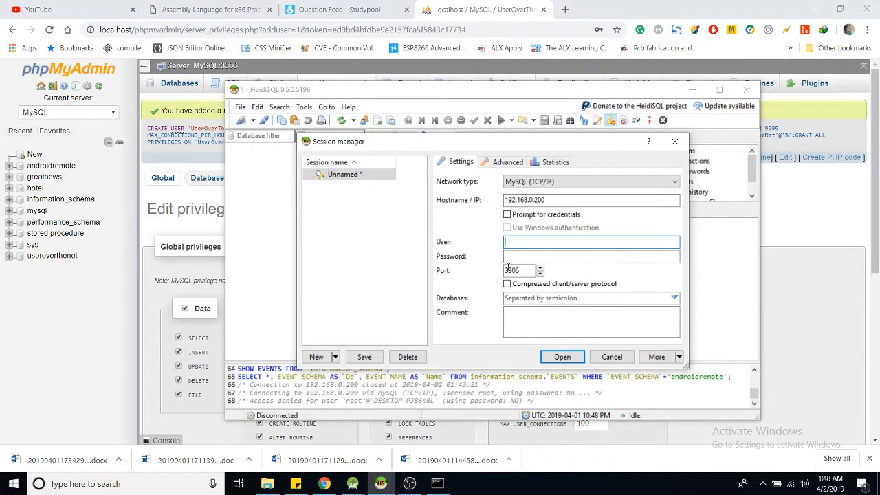
Step: Connect to 192.168.0.200 as UserOverTheNet with its password
type("UserOverTheNet")
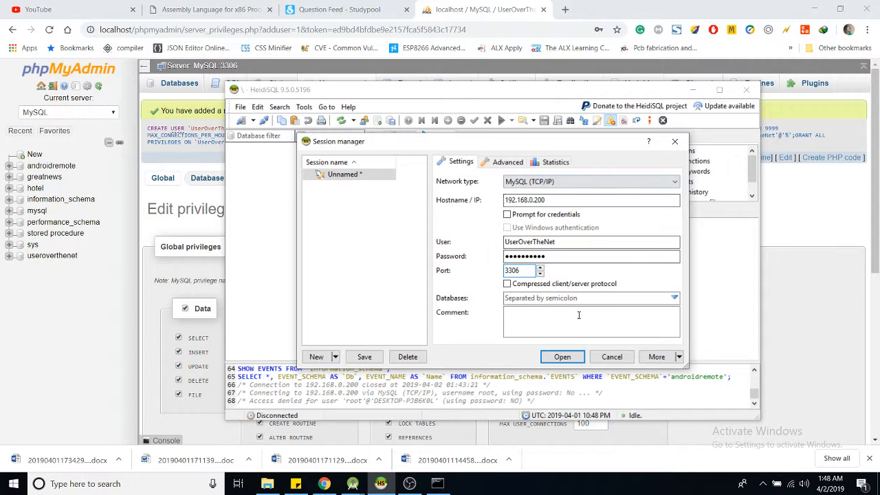
left_click(561, 356)
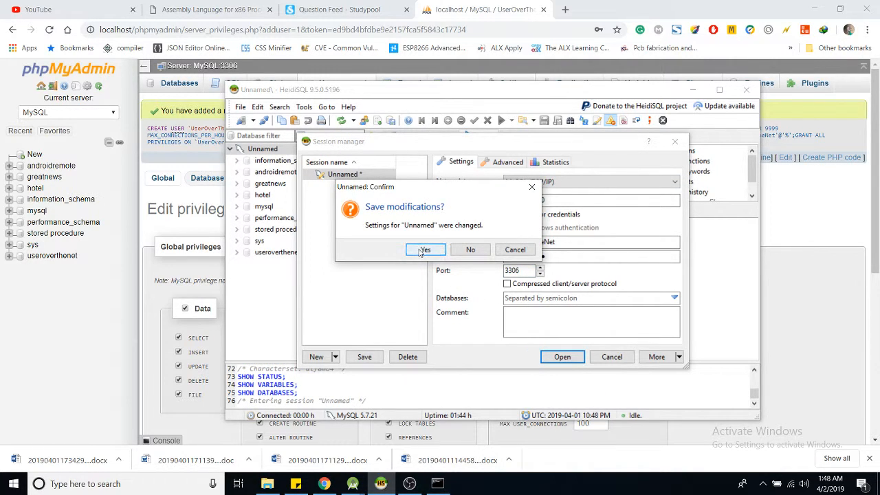
Step: Save the session changes and expand information_schema to browse its tables
left_click(425, 249)
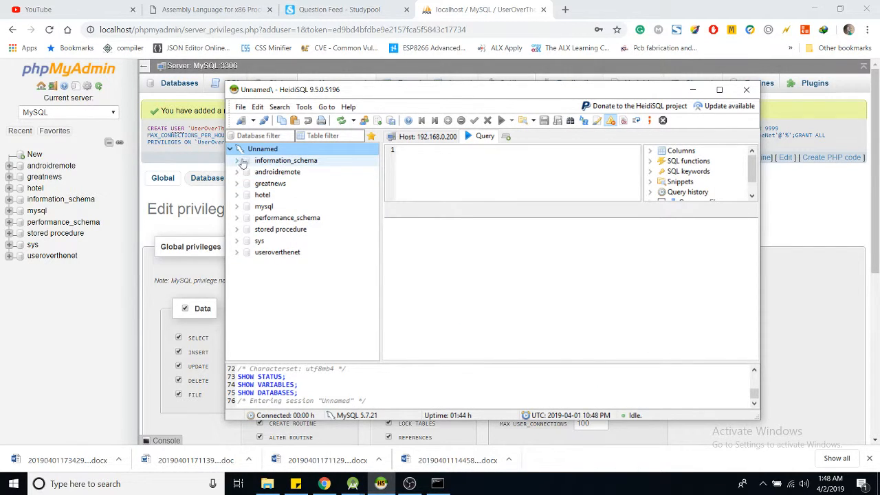
left_click(236, 160)
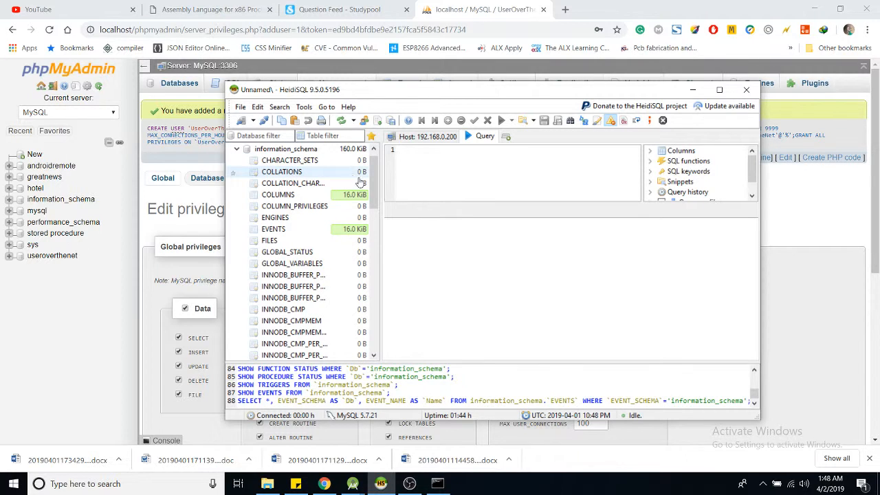
scroll("down", 3)
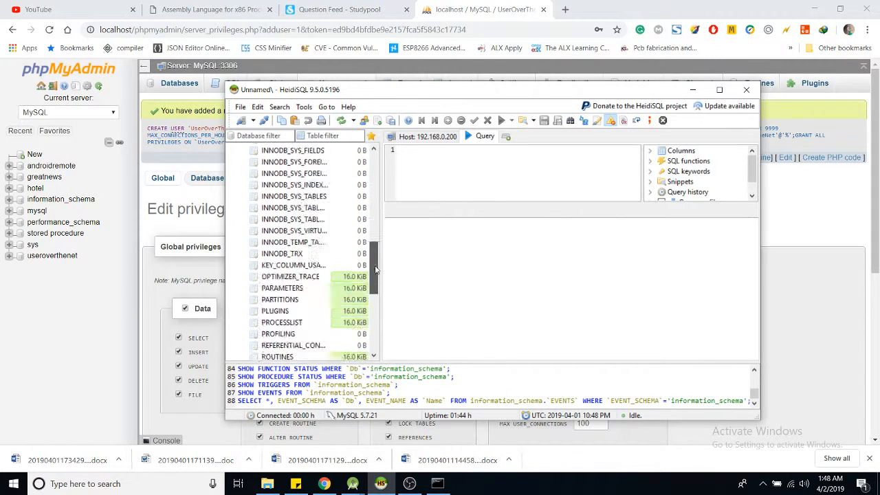
scroll("up", 3)
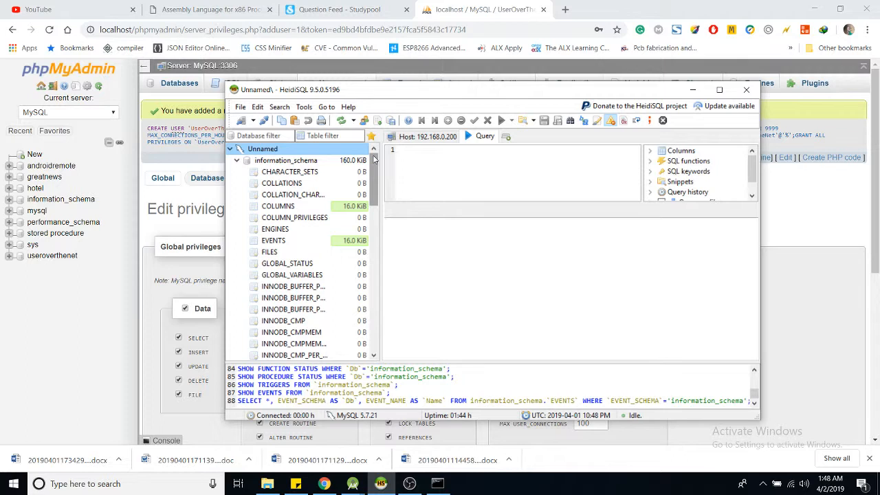